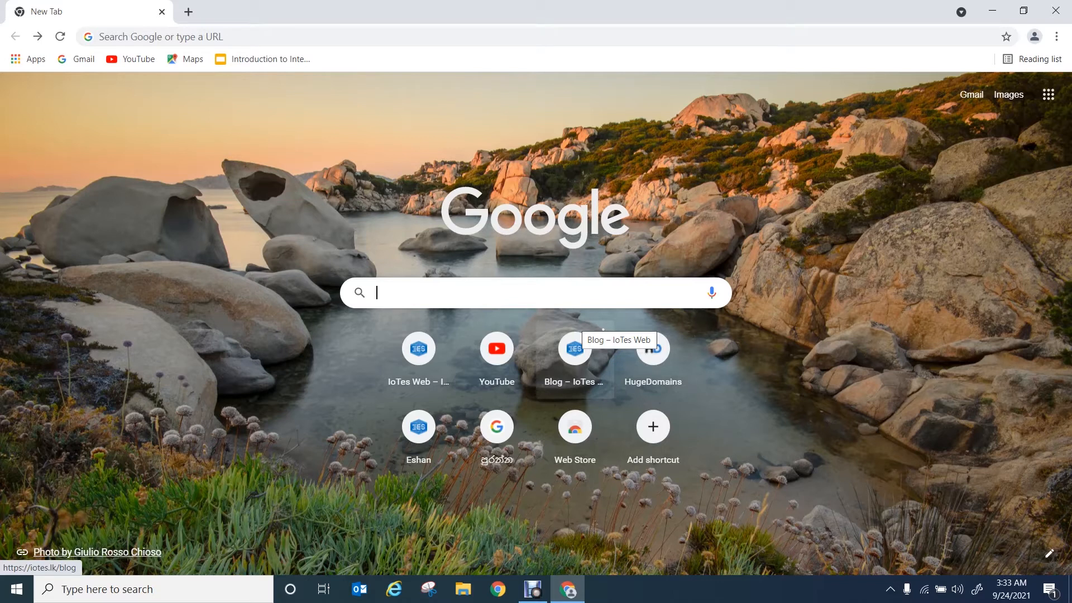
- Search Google for 'wamp', open wampserver.com and go to its downloads section
text(wamp)
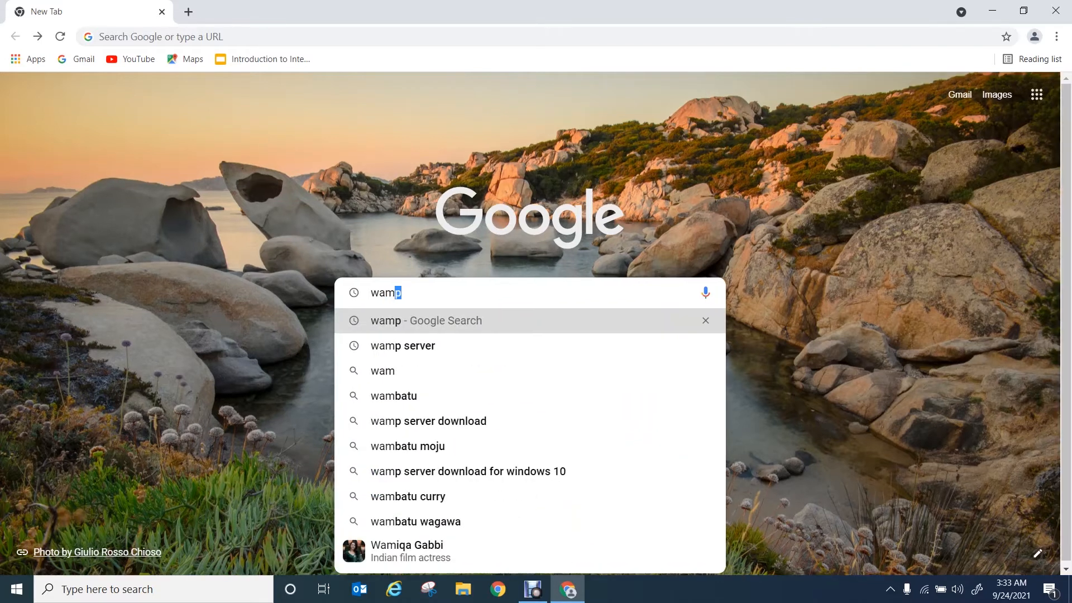
click(424, 321)
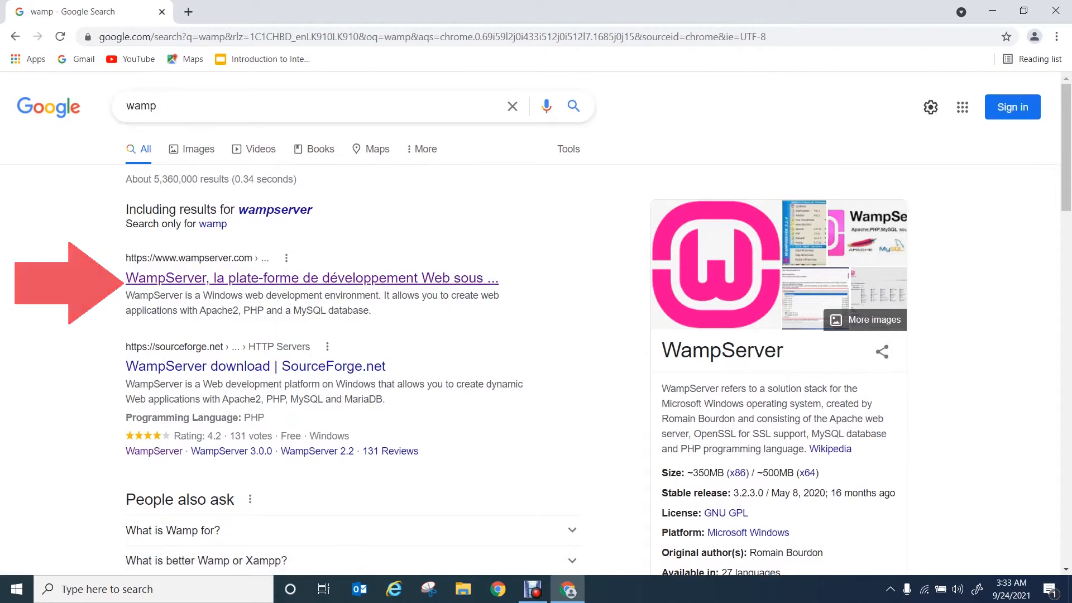
click(312, 278)
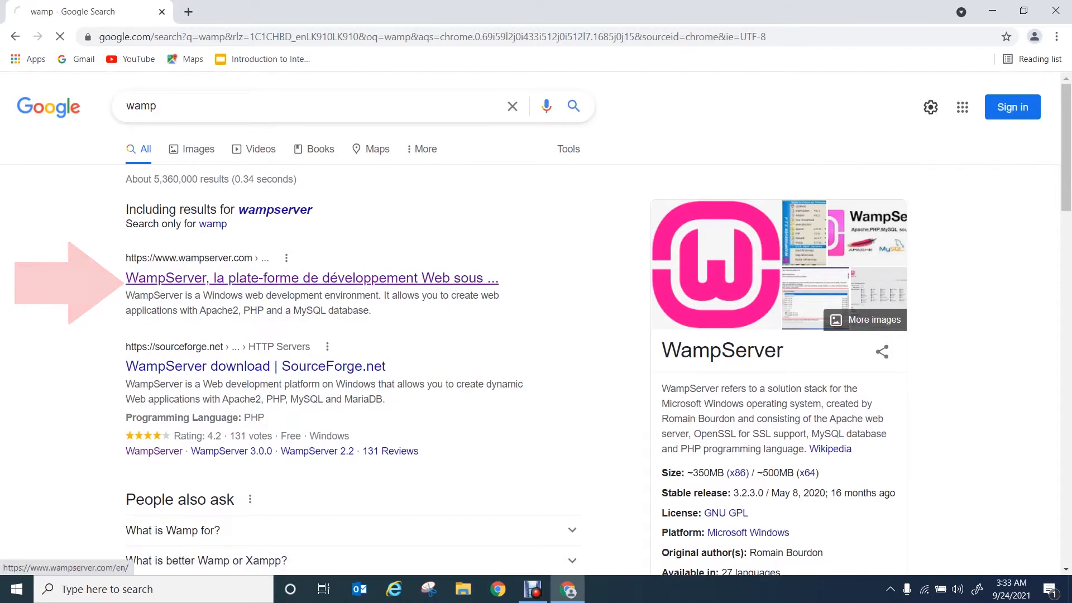
click(311, 278)
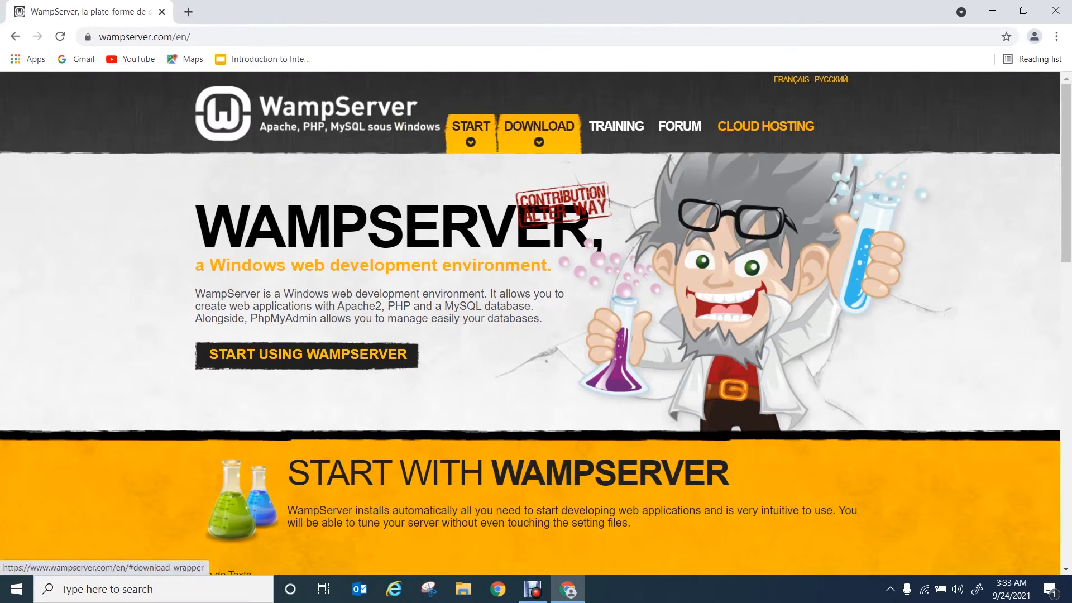
click(538, 126)
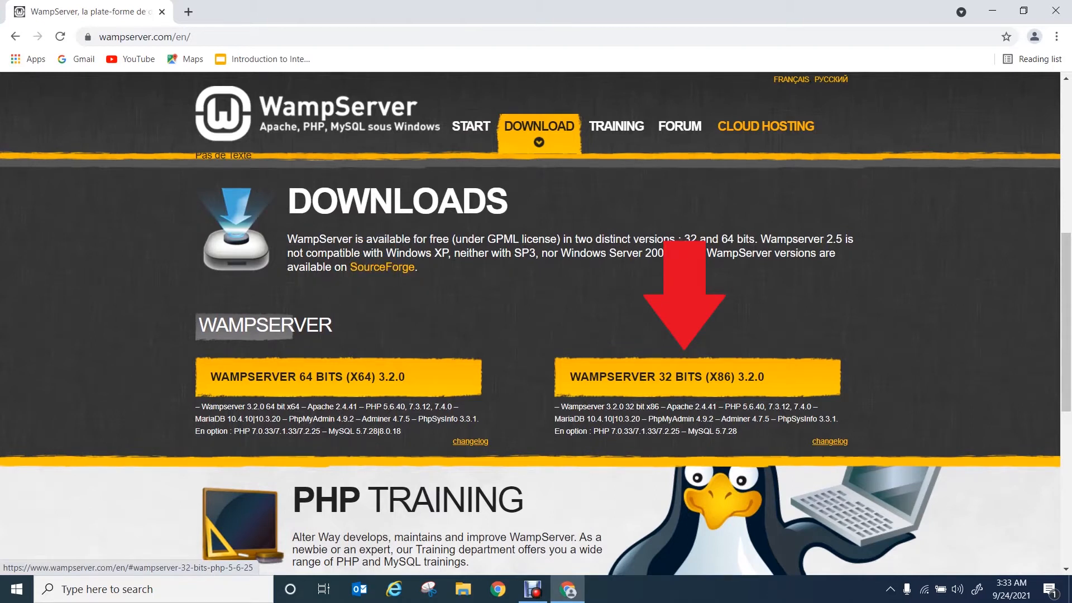
mouse_move(694, 376)
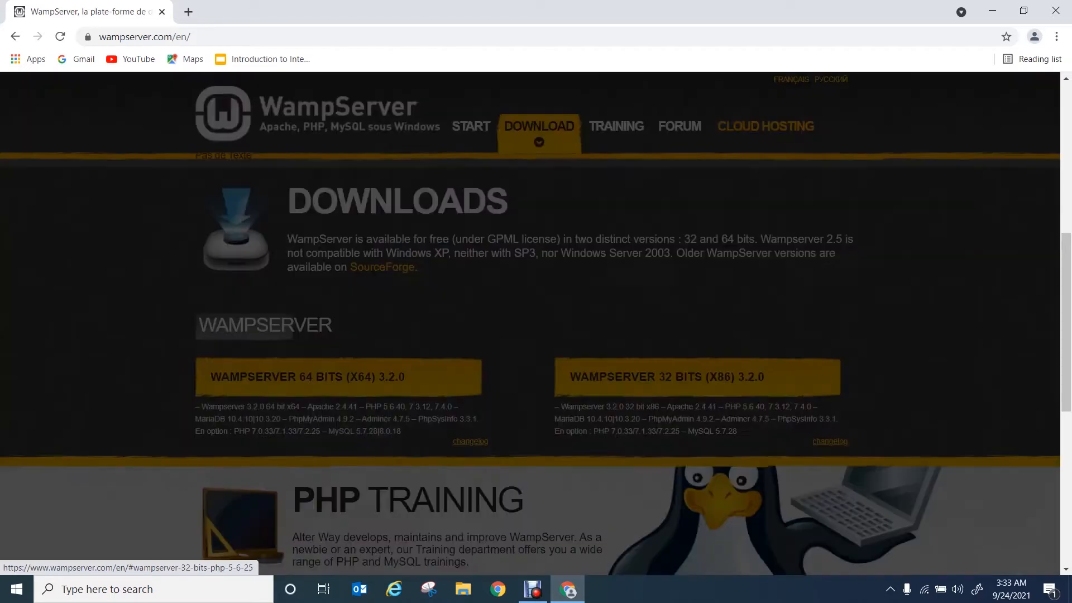
- Follow the SourceForge link and download the latest installer, wampserver3.2.3_x64.exe
click(662, 376)
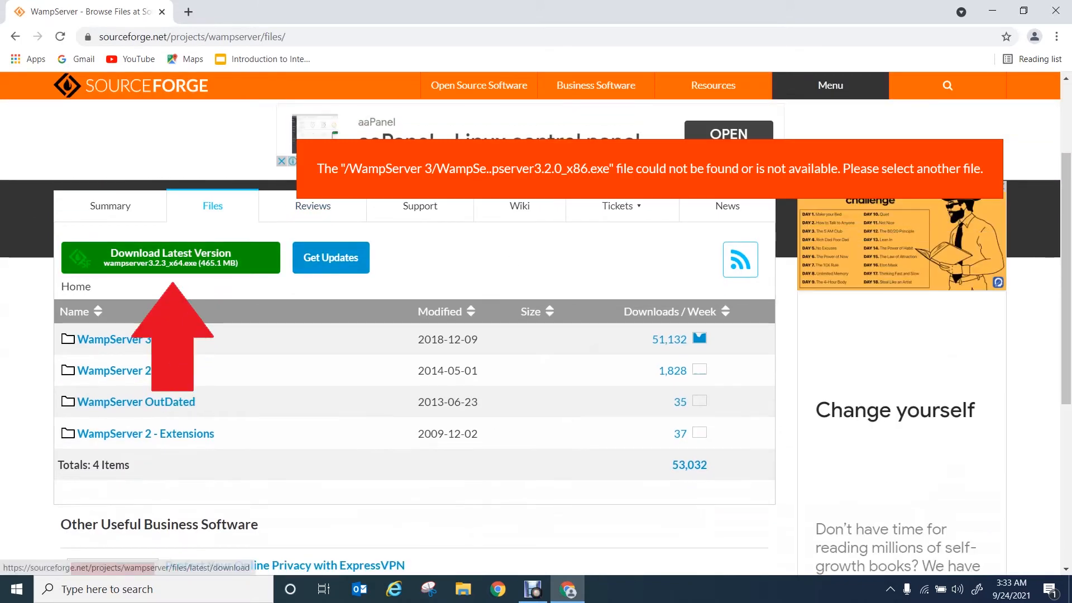
click(169, 258)
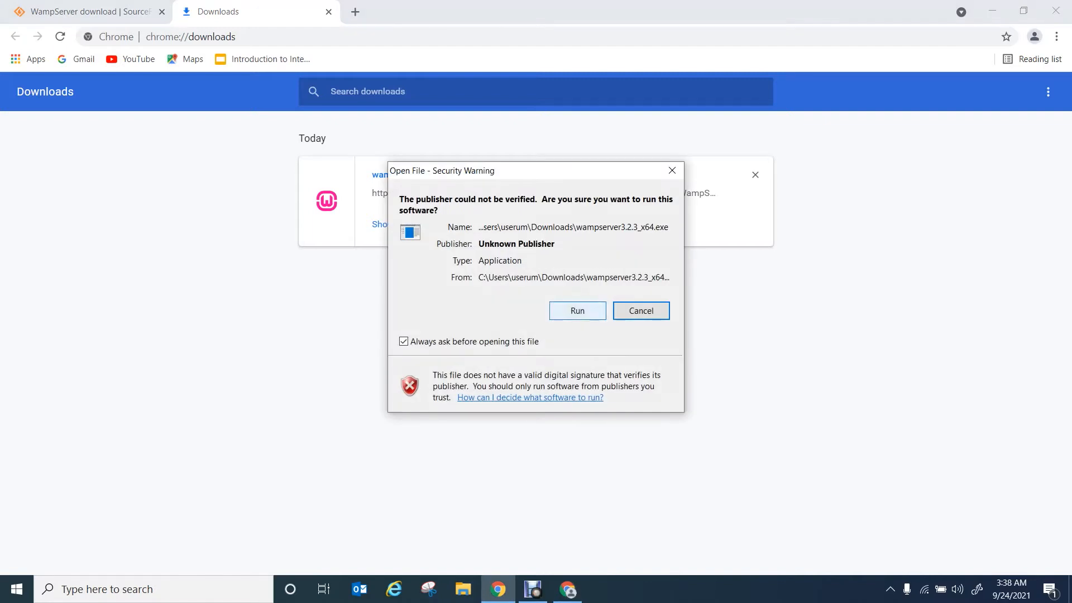
- Run the installer in English, accept the license agreement and continue past the information page
click(640, 310)
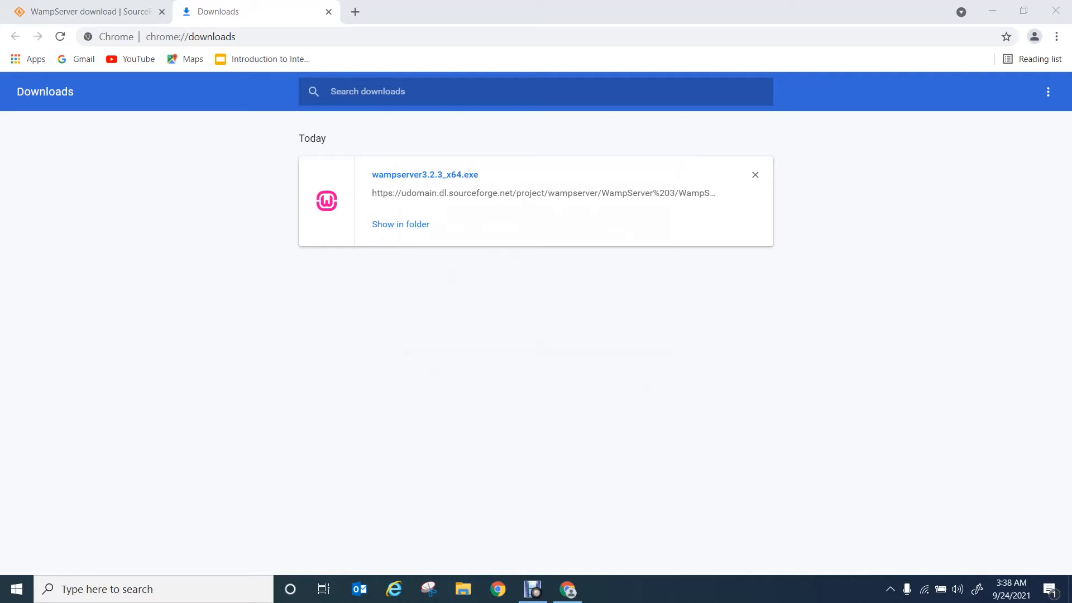
double_click(424, 174)
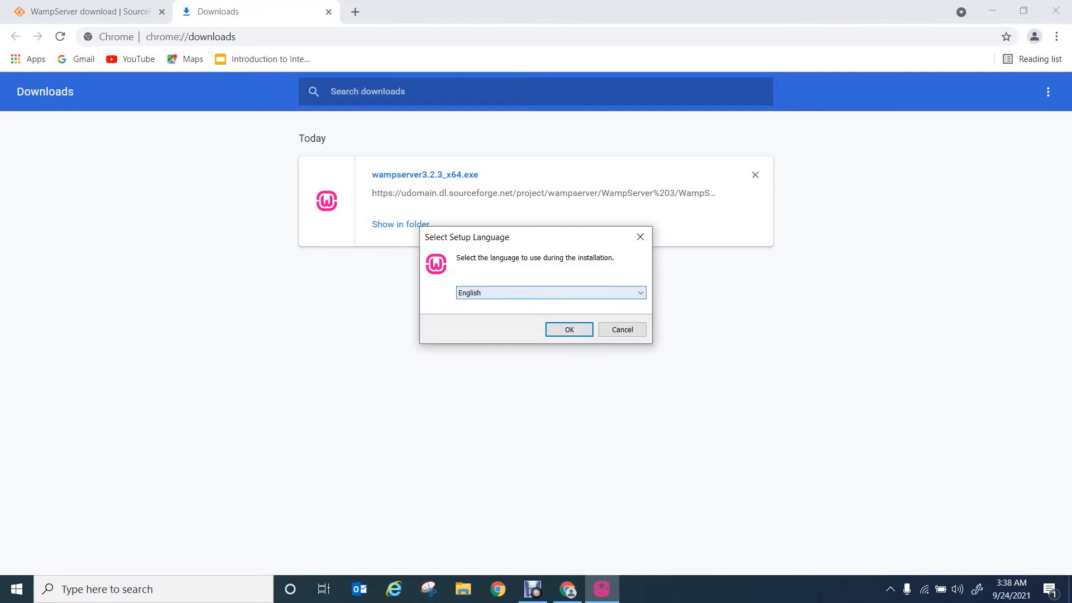
click(568, 329)
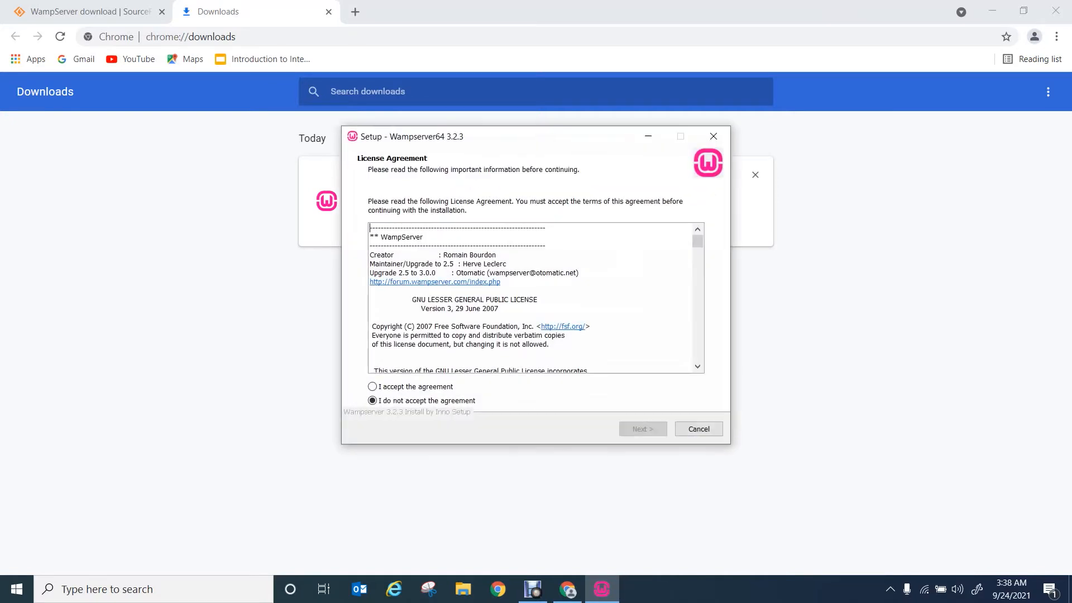
click(372, 387)
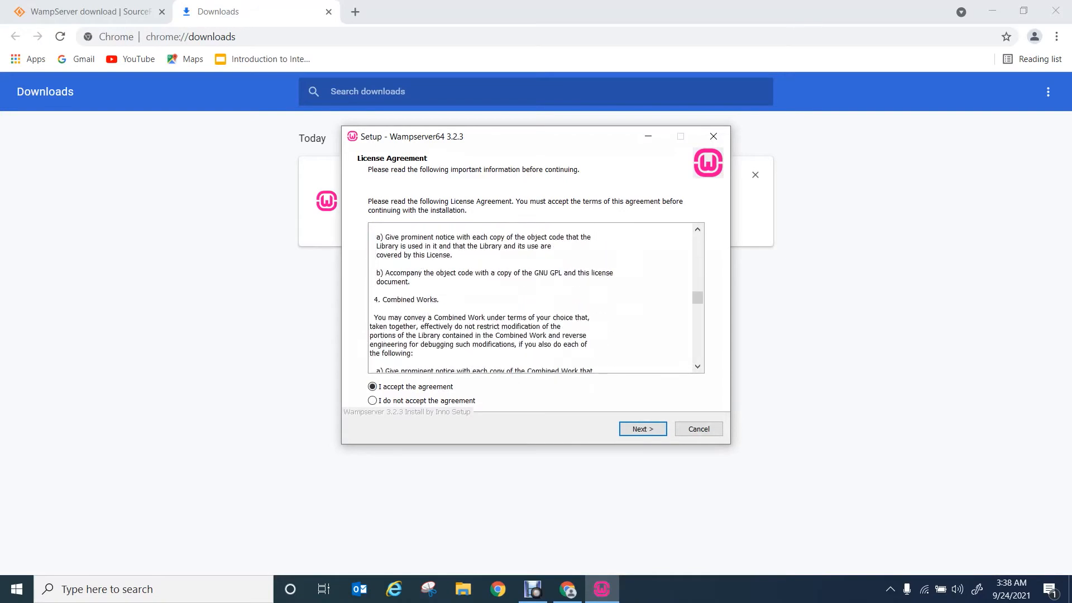
scroll(down, 3)
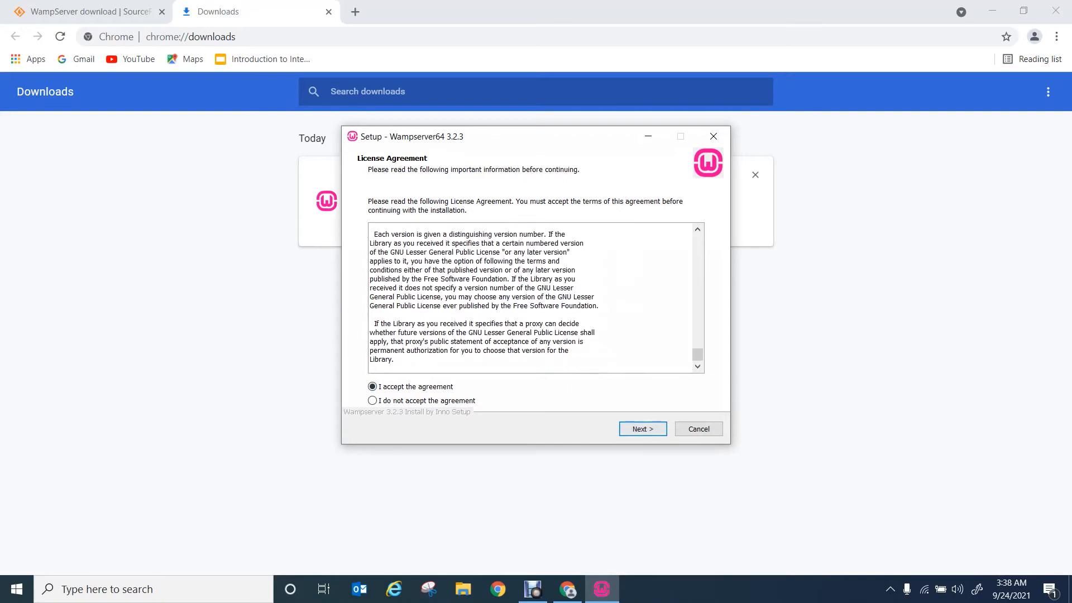
click(641, 429)
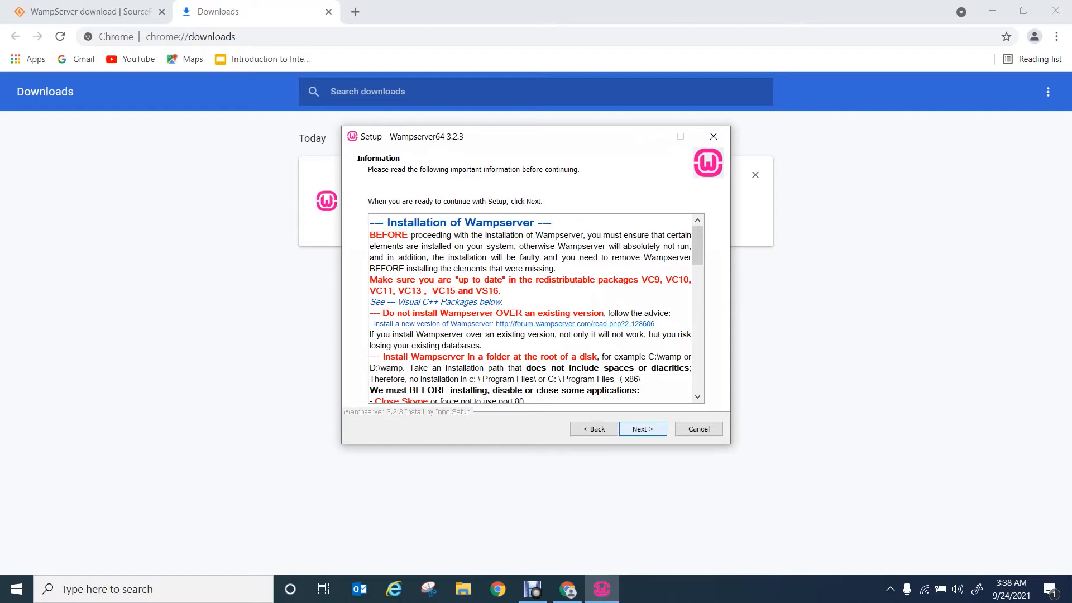
click(641, 428)
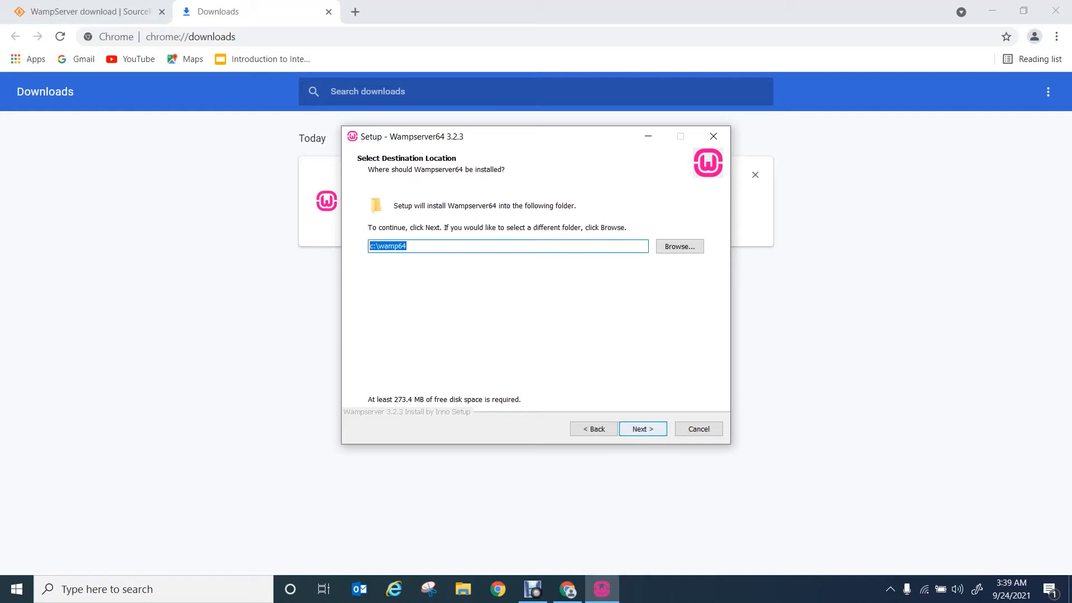
- Keep c:\wamp64 and the default components, then start installing WampServer
click(641, 428)
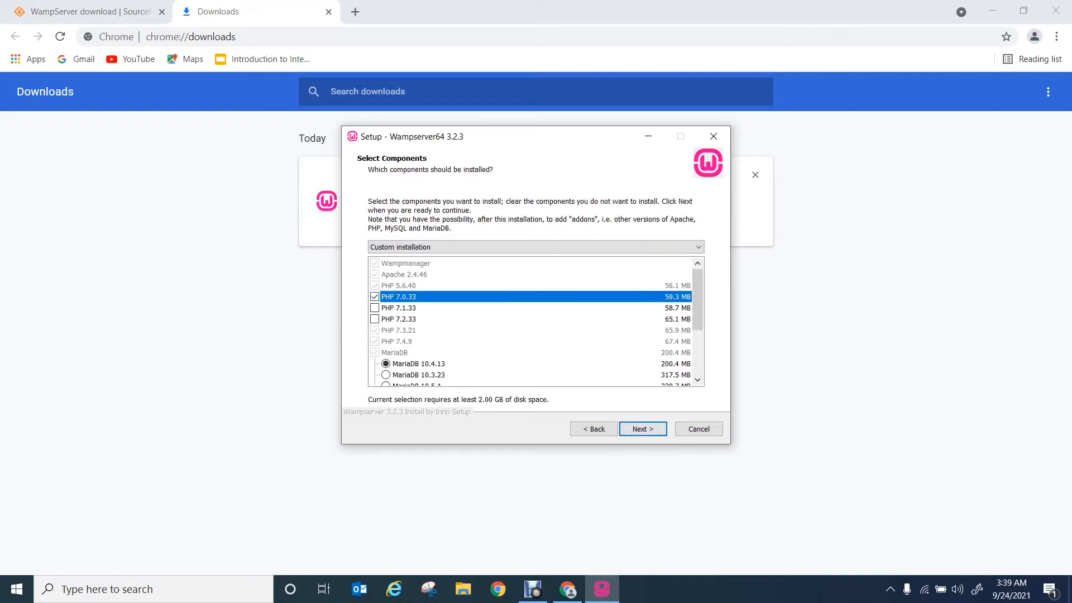
scroll(down, 3)
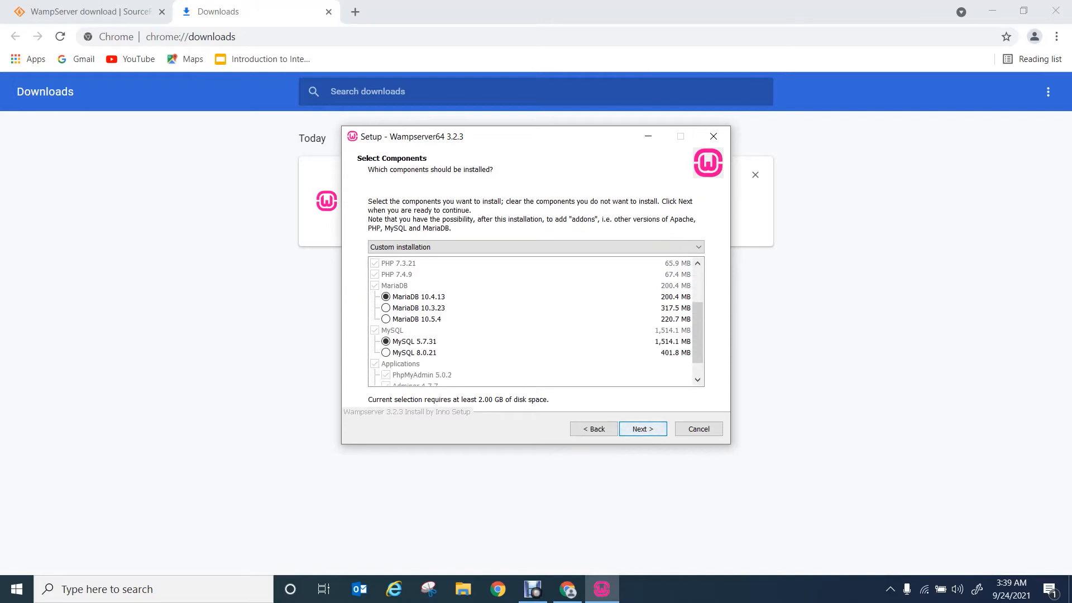
click(640, 429)
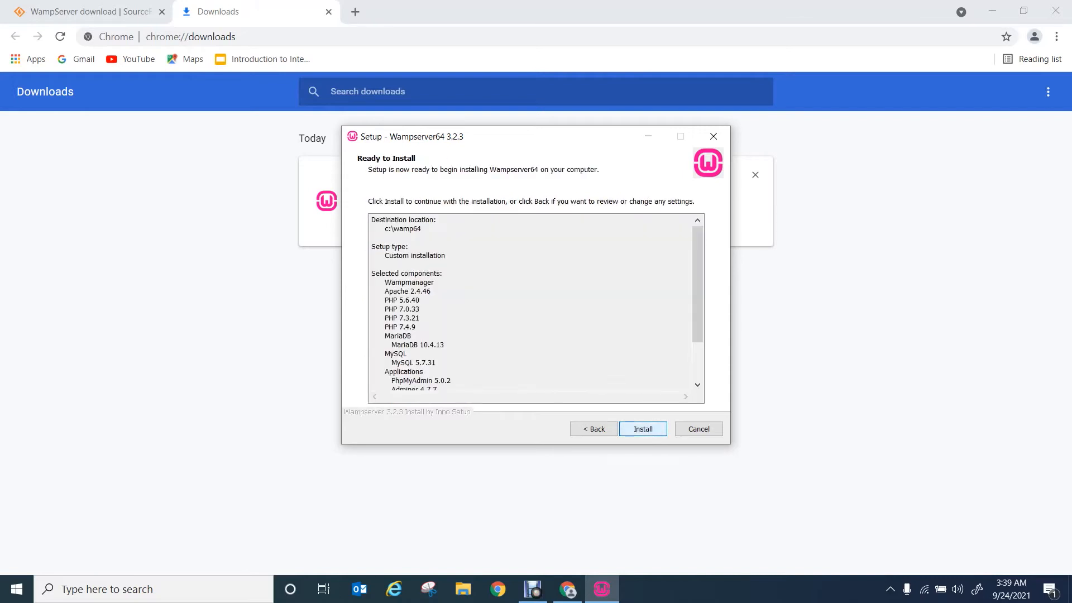
click(642, 429)
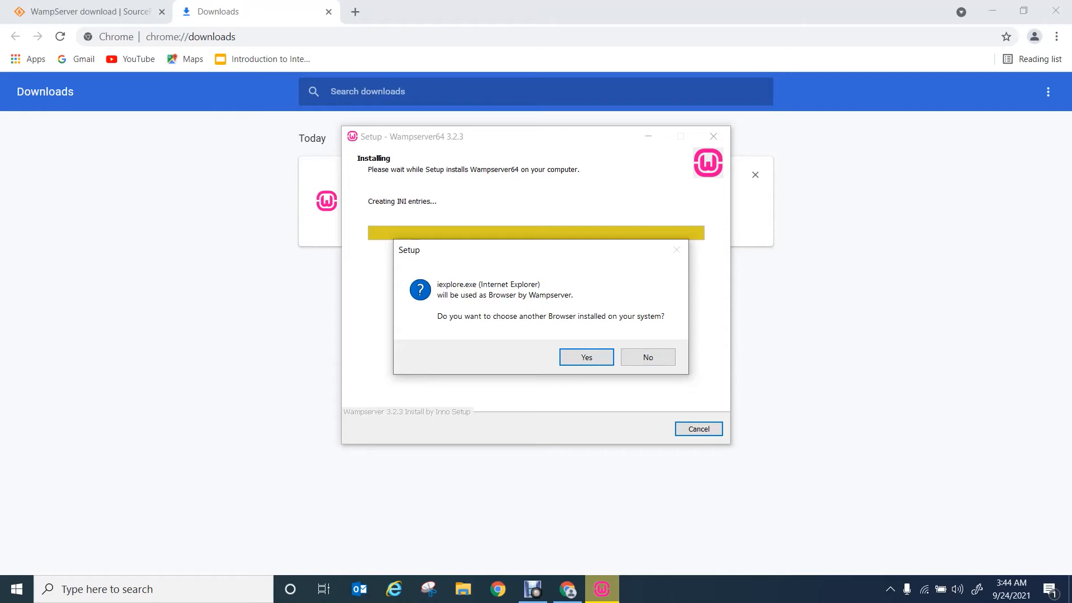
- Answer Yes to choosing the browser WampServer will use, showing the Internet Explorer folder
click(586, 358)
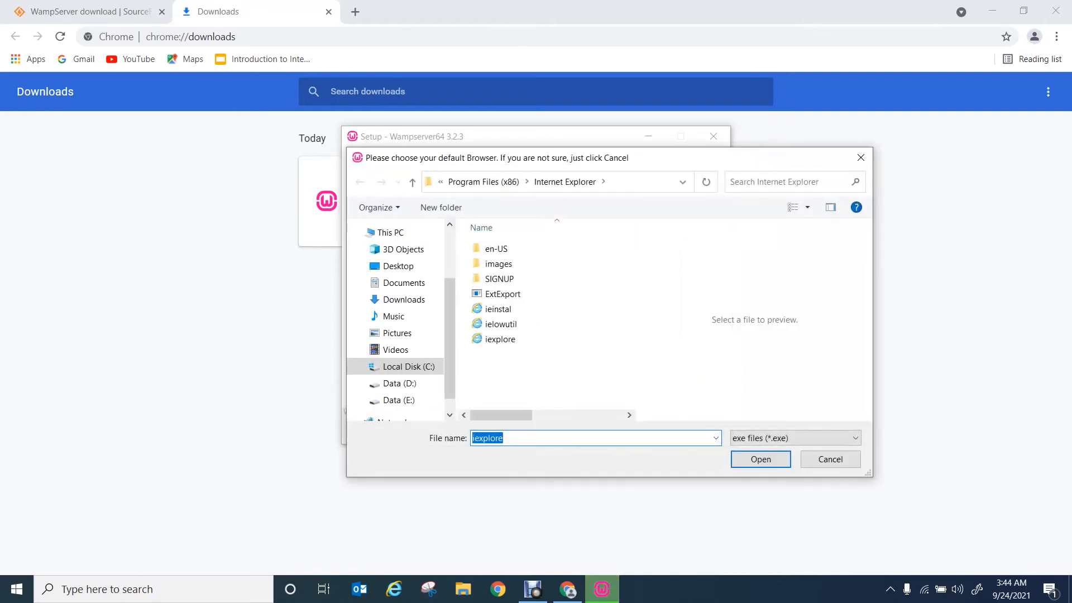
mouse_move(500, 338)
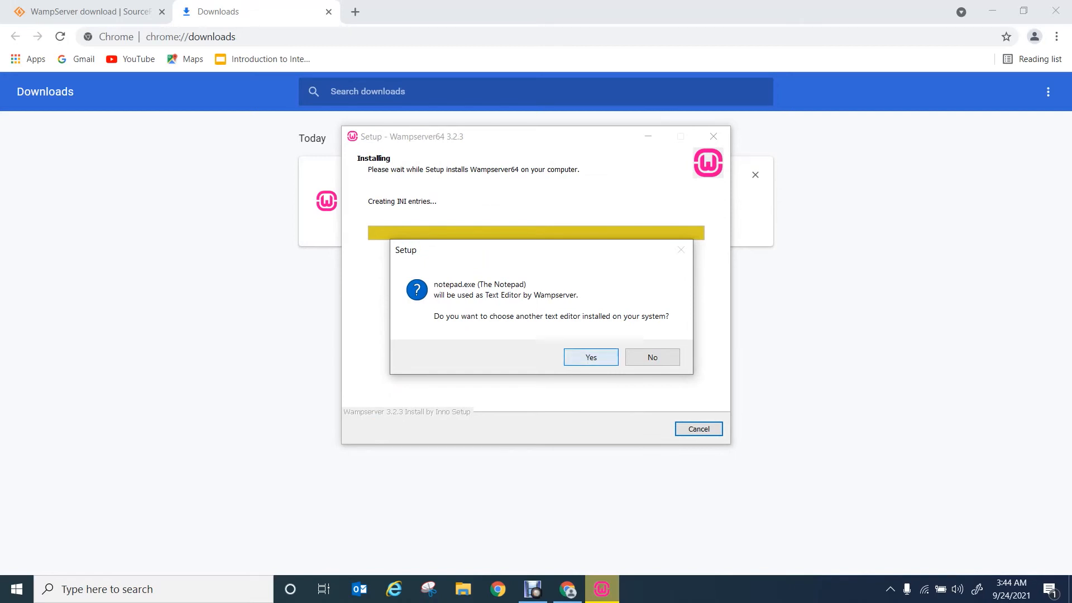
- Choose notepad from System32 as WampServer's text editor
click(589, 357)
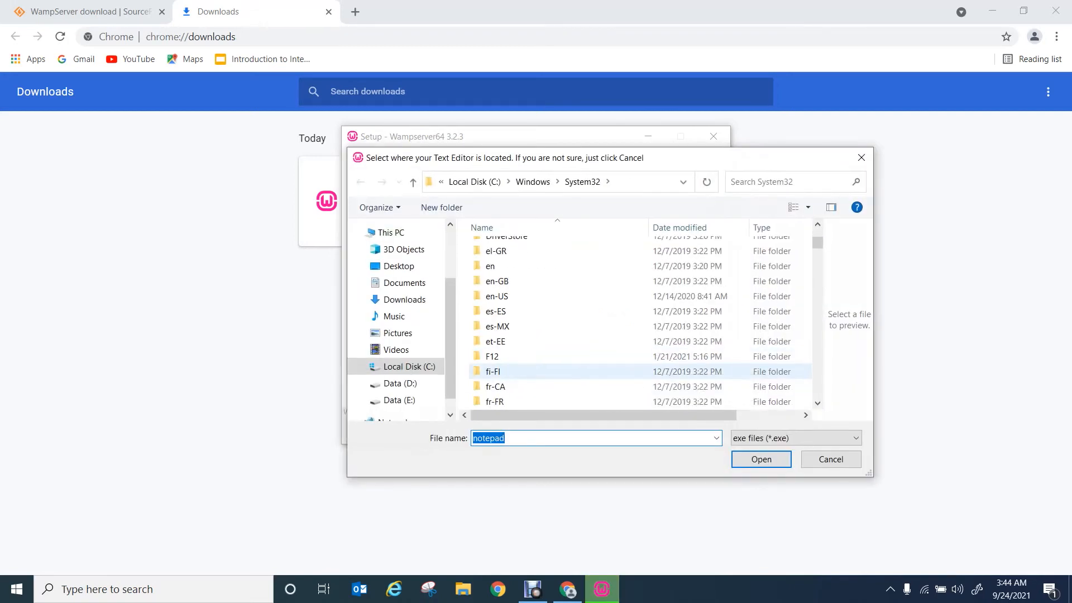
scroll(down, 3)
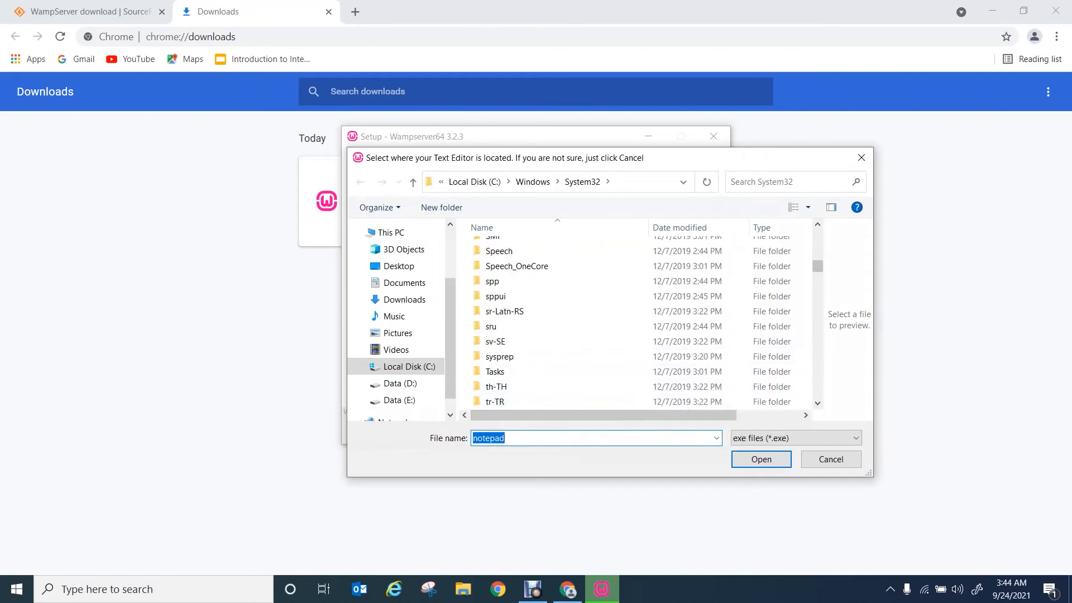
scroll(down, 3)
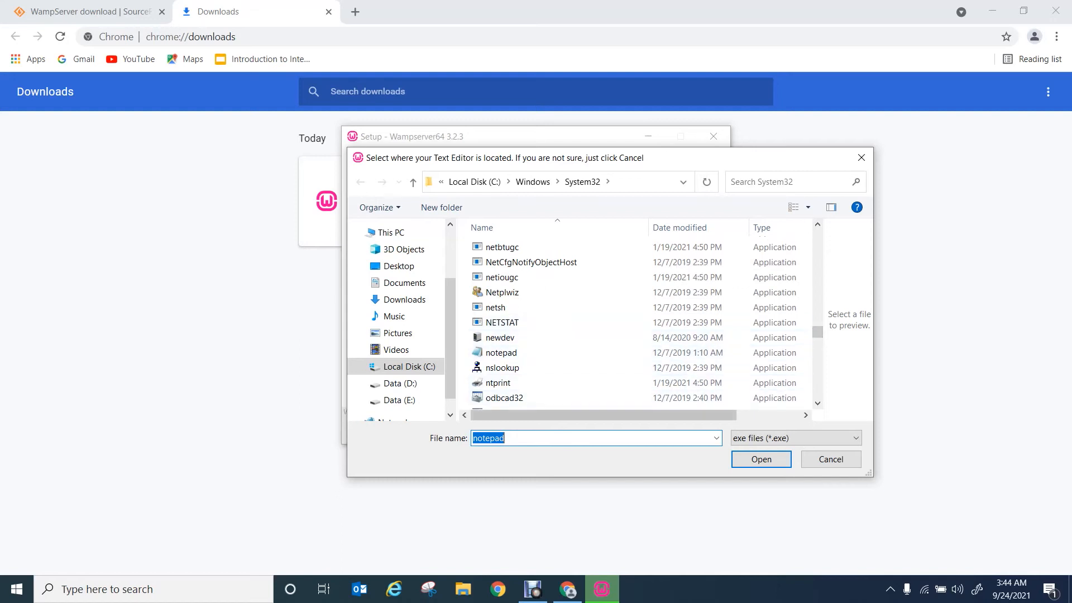
click(501, 351)
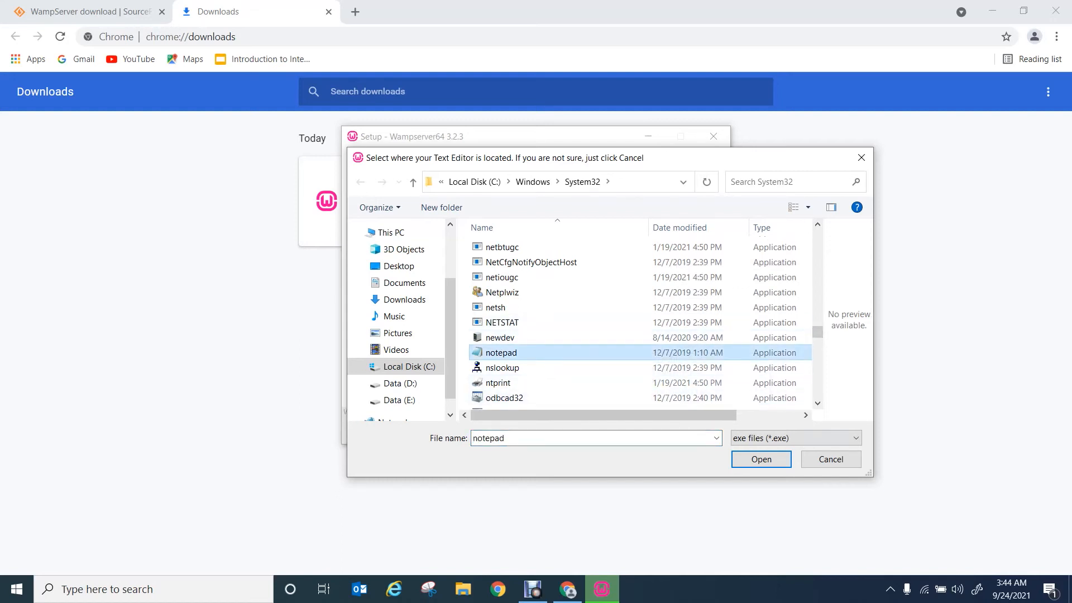
click(759, 459)
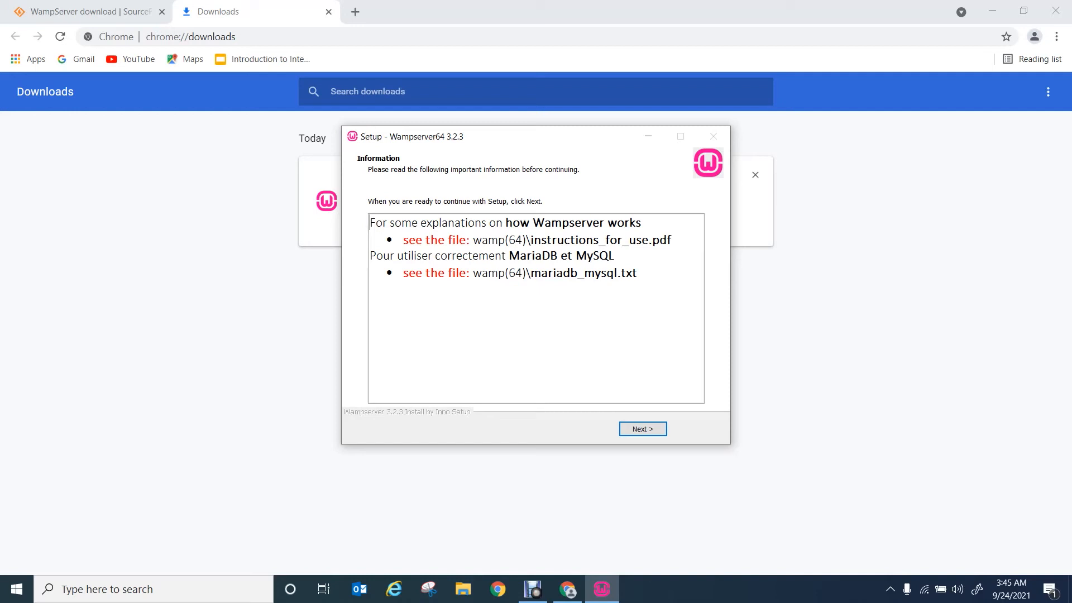
- Pass the information page and finish the setup wizard so WampServer starts
click(641, 429)
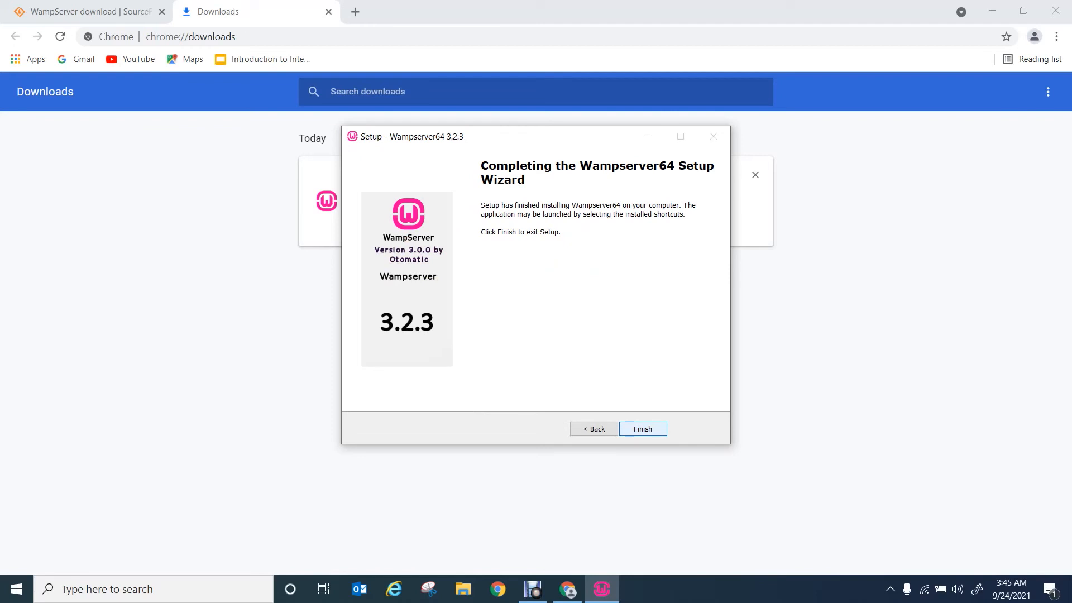
click(641, 428)
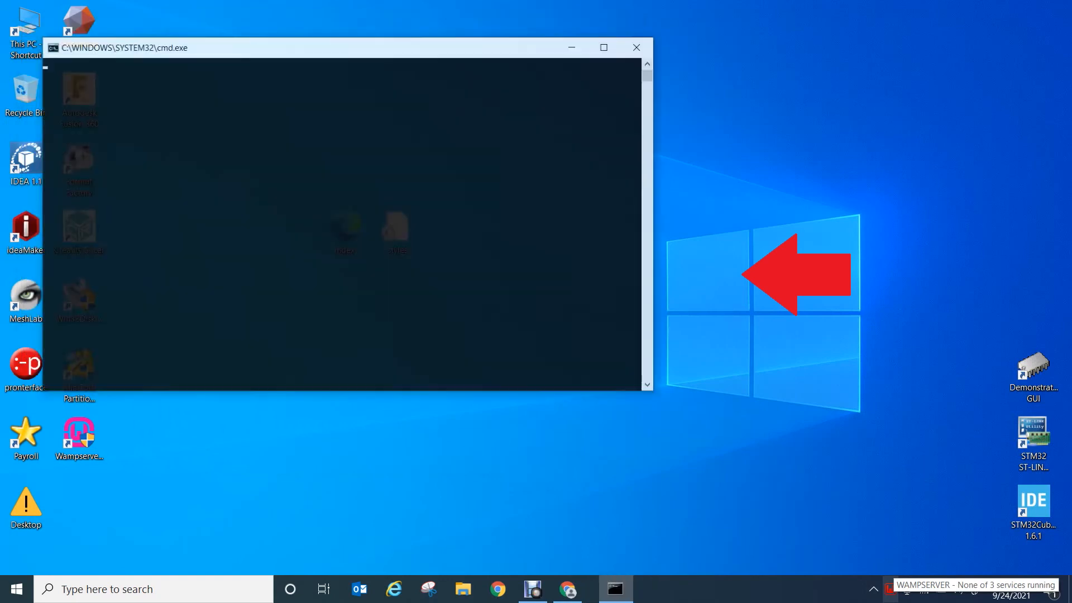
- From the green tray icon choose Localhost and maximize the WampServer homepage in Internet Explorer
click(635, 46)
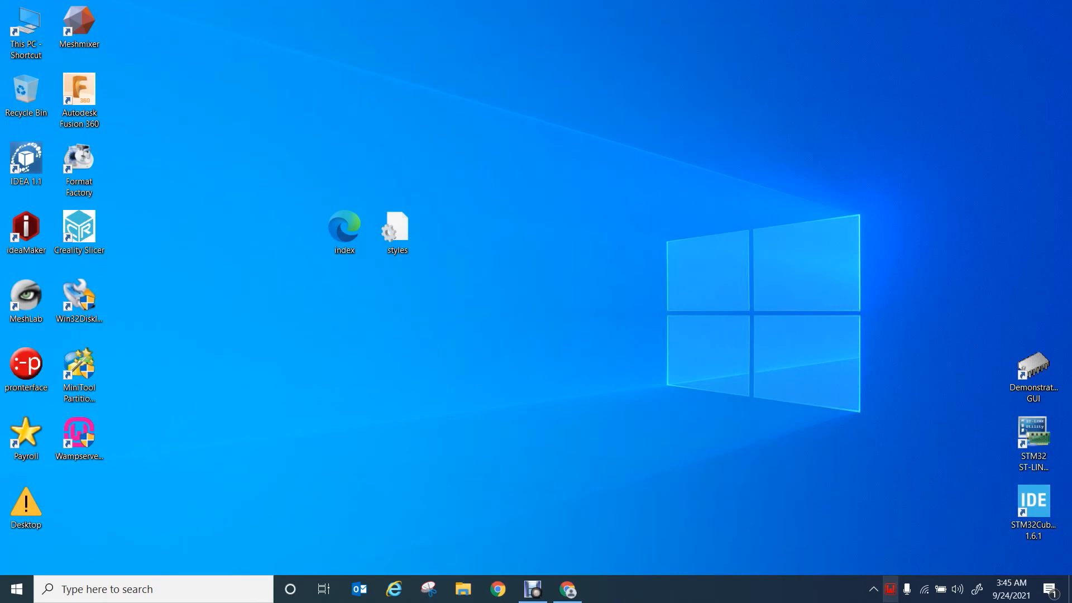
click(890, 588)
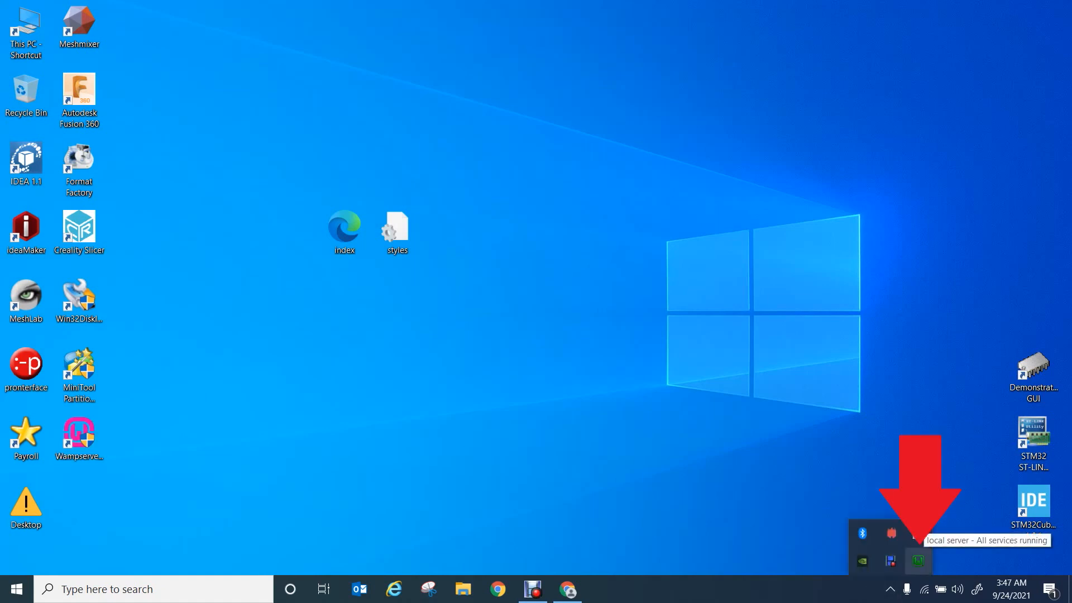
click(918, 560)
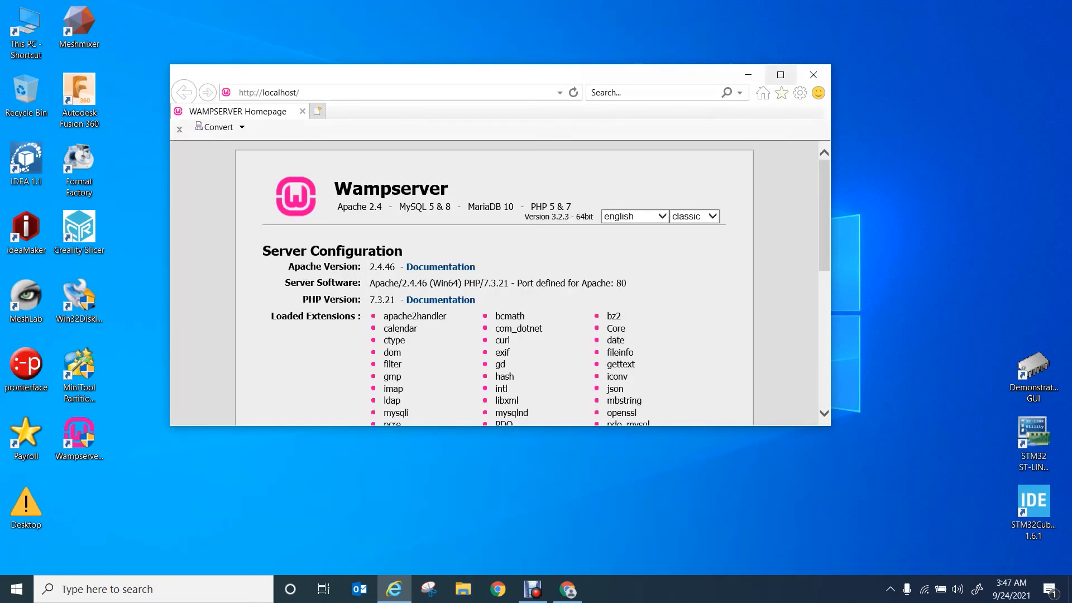
click(780, 75)
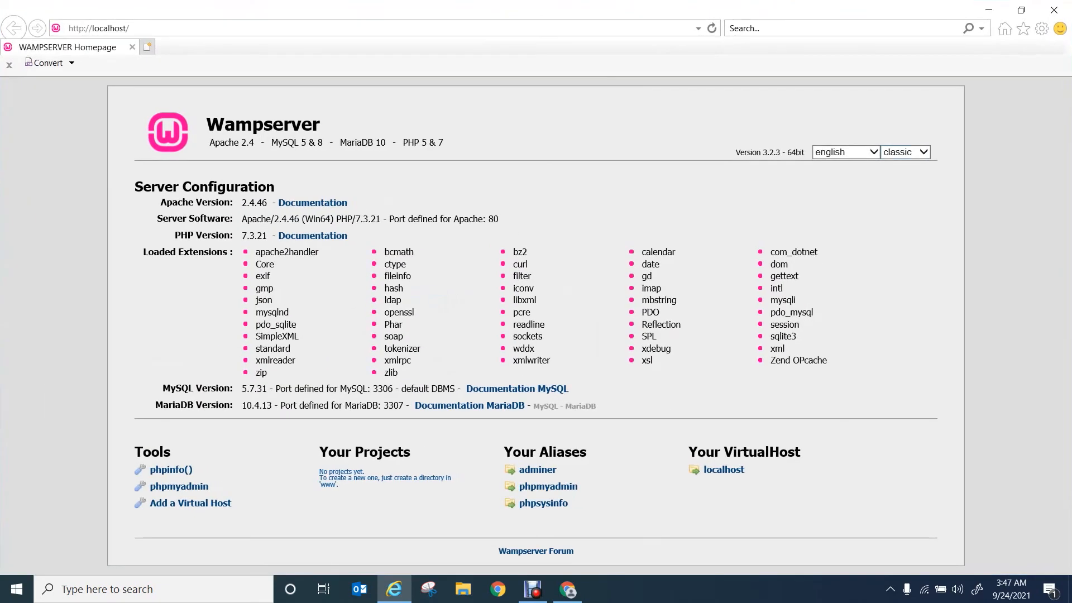